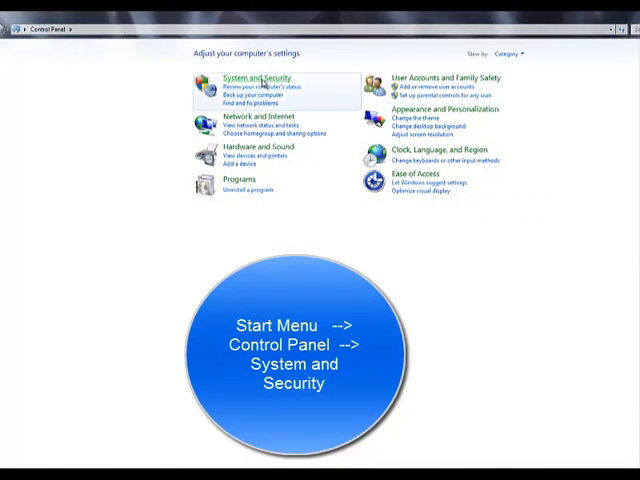
Step: Go to the System and Security category of Control Panel
click(264, 78)
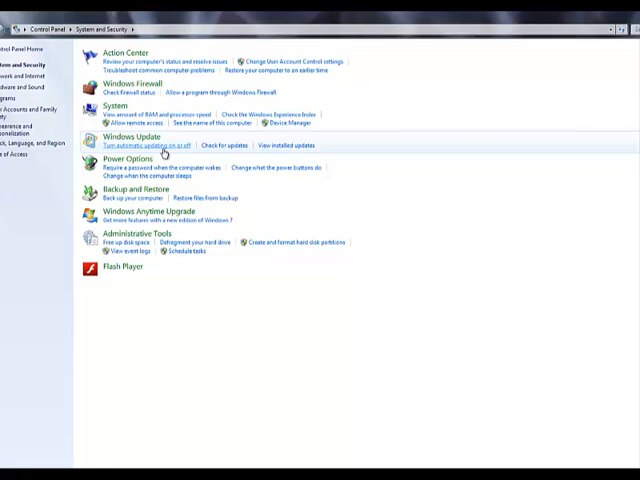
Step: Set Windows Update to 'Install updates automatically (recommended)' with new updates installed Every day
click(160, 144)
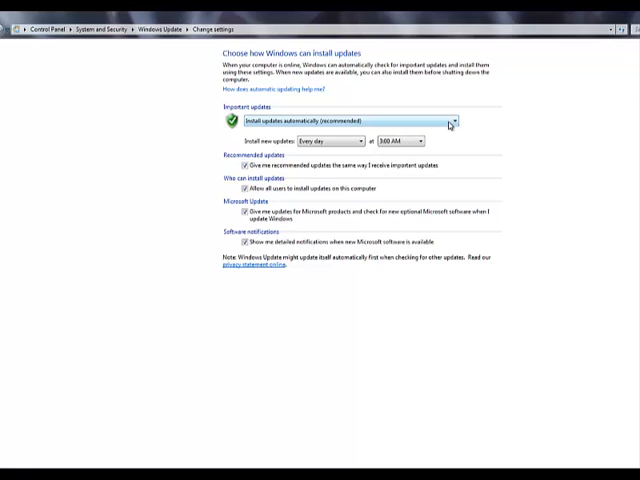
mouse_move(444, 120)
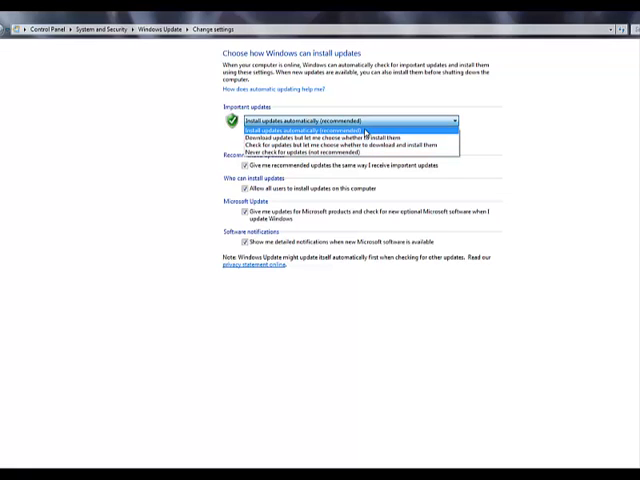
click(340, 122)
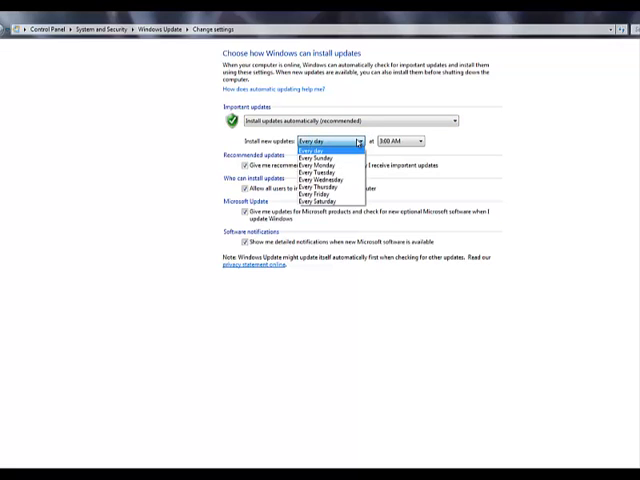
click(330, 140)
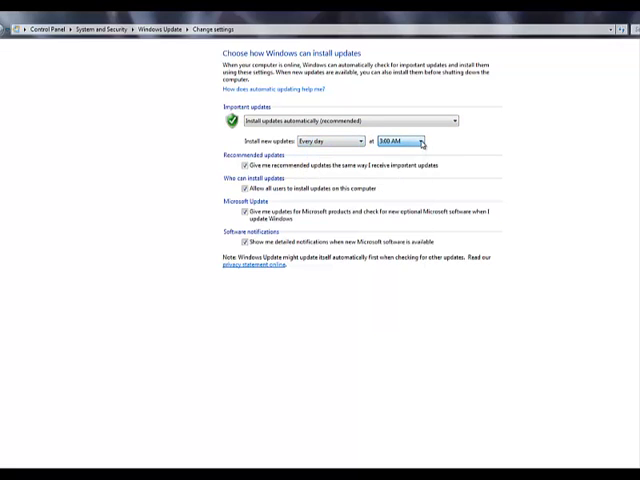
mouse_move(400, 164)
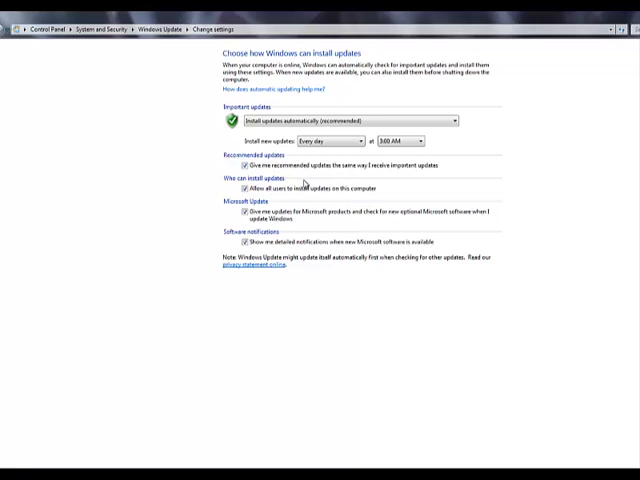
mouse_move(438, 234)
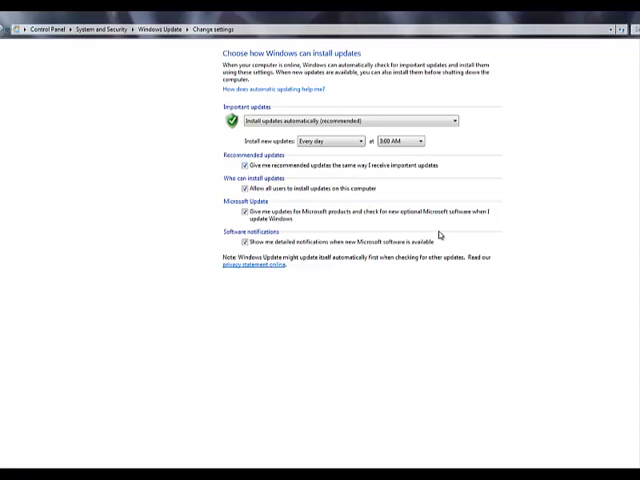
mouse_move(428, 244)
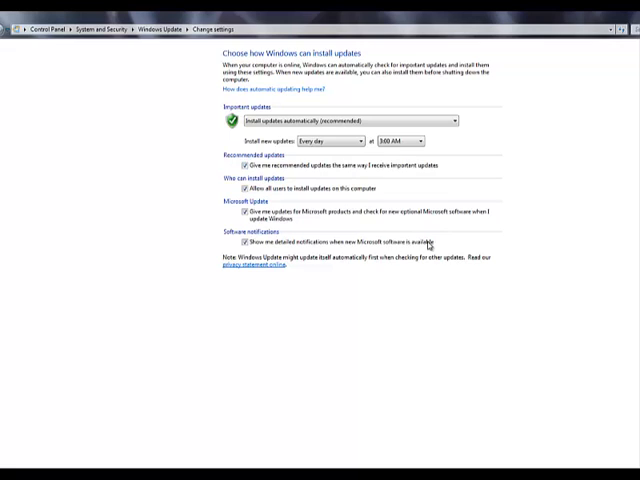
mouse_move(428, 244)
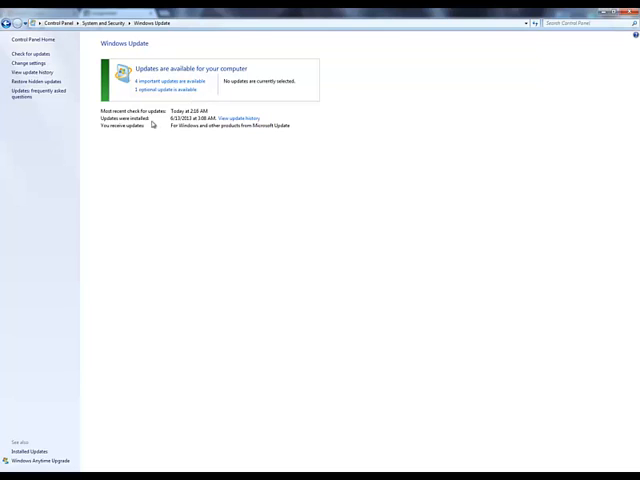
mouse_move(168, 120)
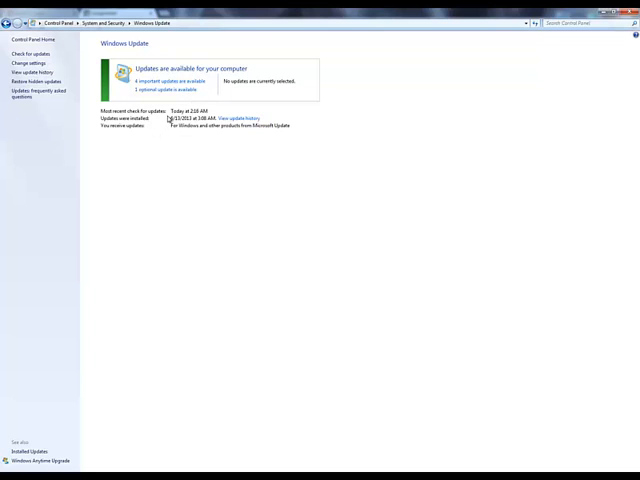
mouse_move(194, 138)
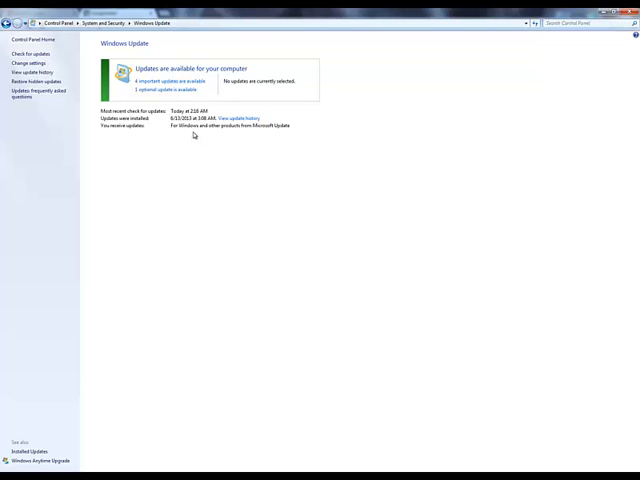
mouse_move(238, 136)
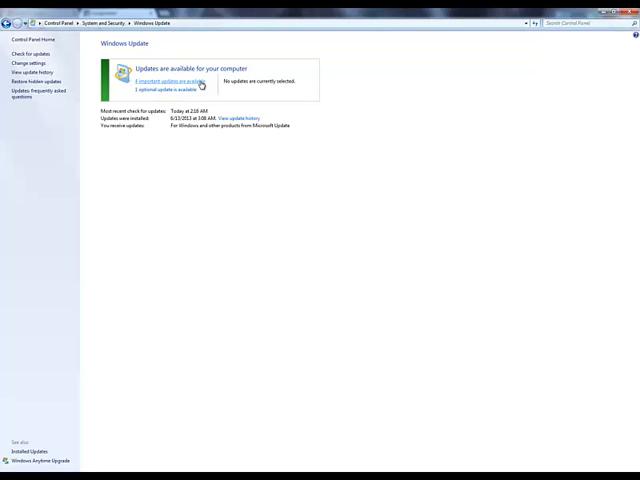
Step: Review the list of available important updates to select which ones to install
click(174, 80)
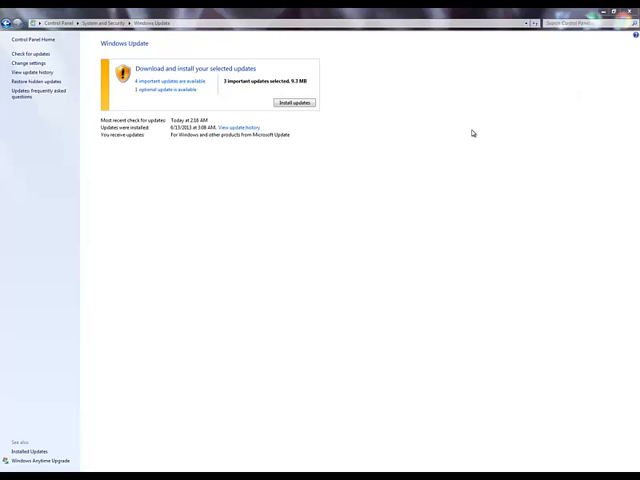
mouse_move(484, 120)
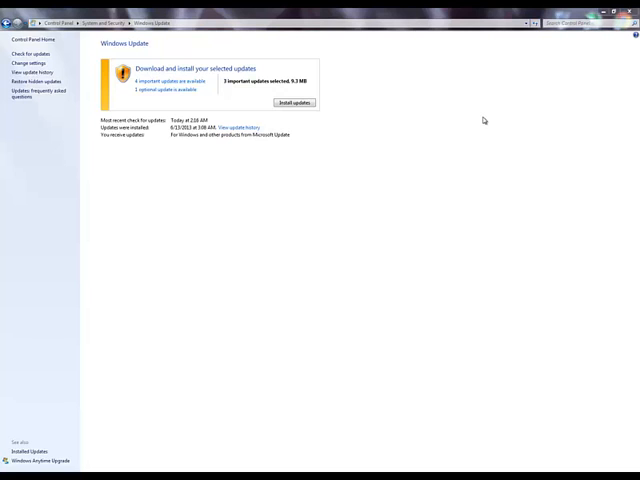
mouse_move(606, 76)
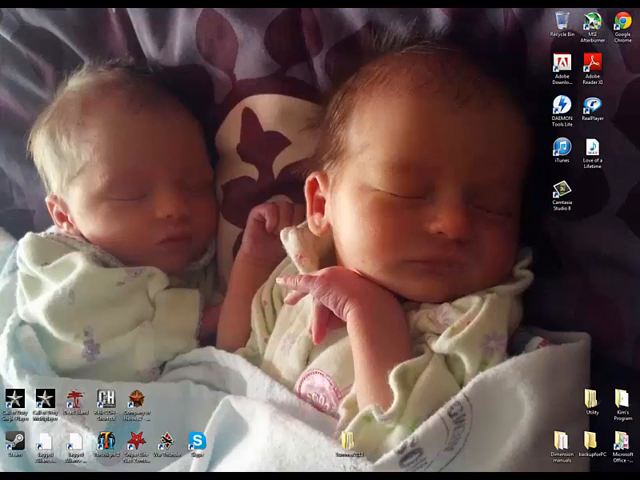
Step: Manage this computer from the Start menu's Computer entry and show Device Manager
click(10, 468)
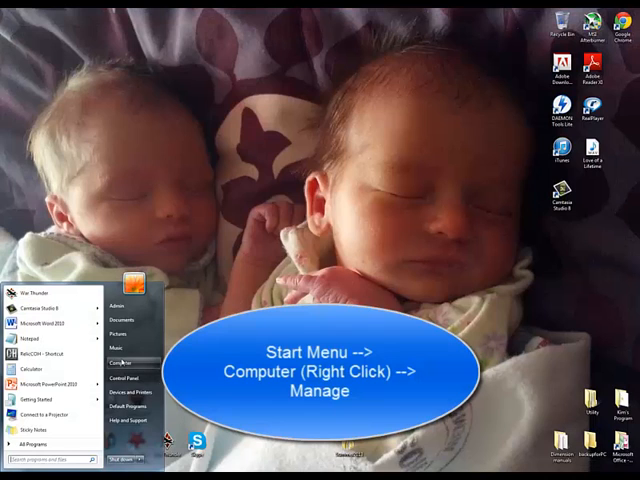
right_click(120, 362)
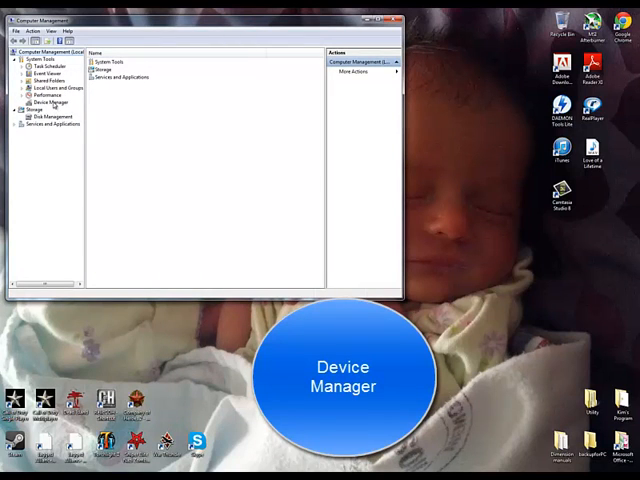
click(48, 100)
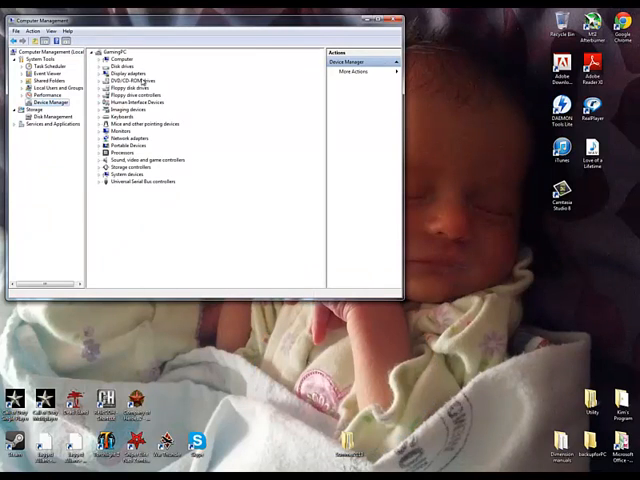
mouse_move(178, 112)
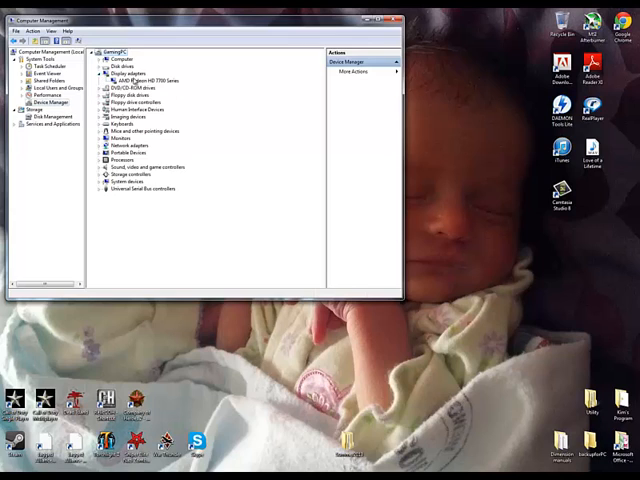
Step: View the ATI Radeon HD display adapter's properties on its Driver tab
right_click(120, 80)
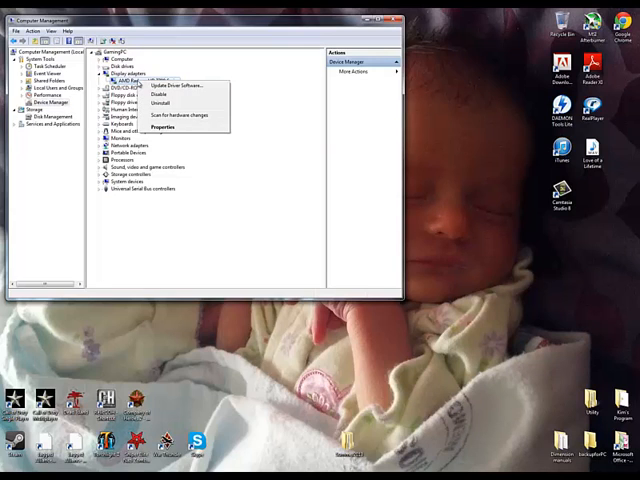
mouse_move(180, 86)
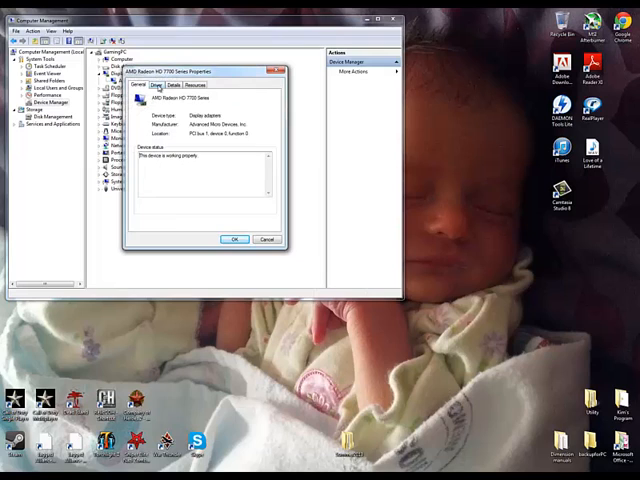
click(162, 84)
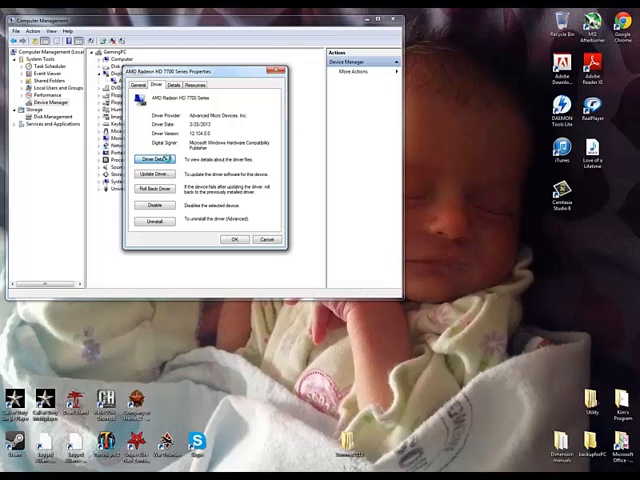
click(148, 156)
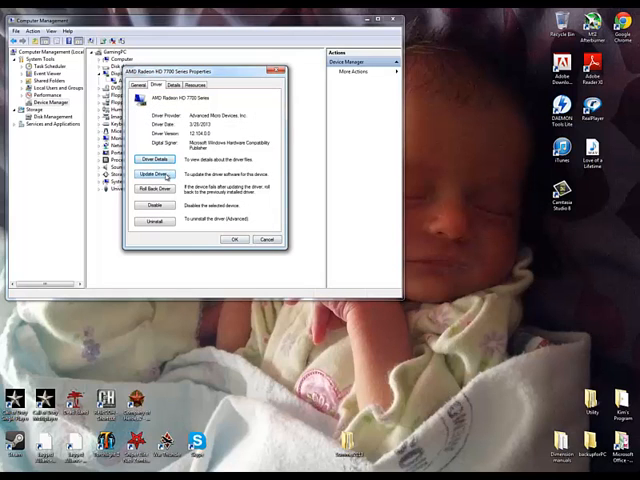
click(154, 174)
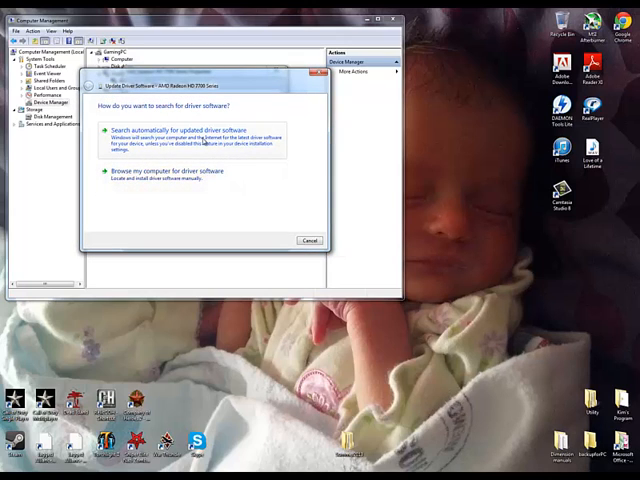
Step: Search automatically for updated driver software for the ATI Radeon adapter
click(178, 136)
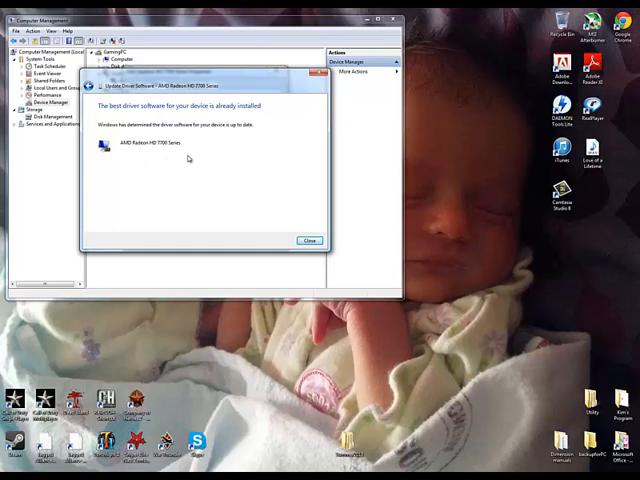
mouse_move(260, 168)
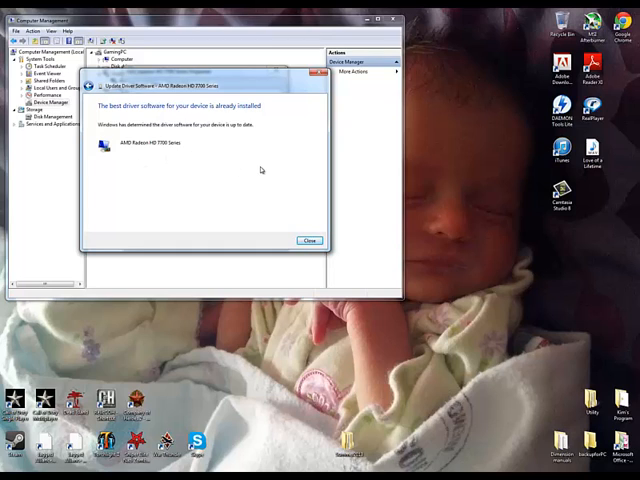
mouse_move(296, 214)
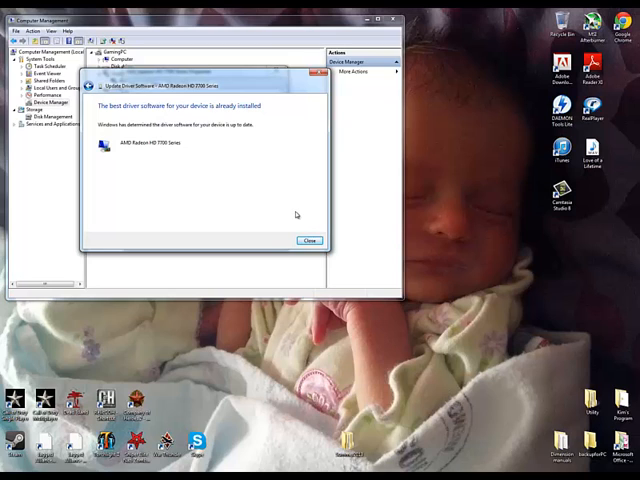
mouse_move(316, 218)
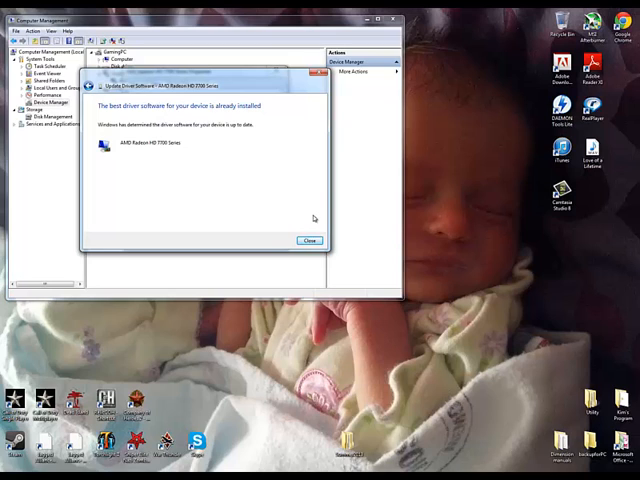
Step: Dismiss the driver search result and request a roll back to the previous ATI Radeon driver
click(308, 240)
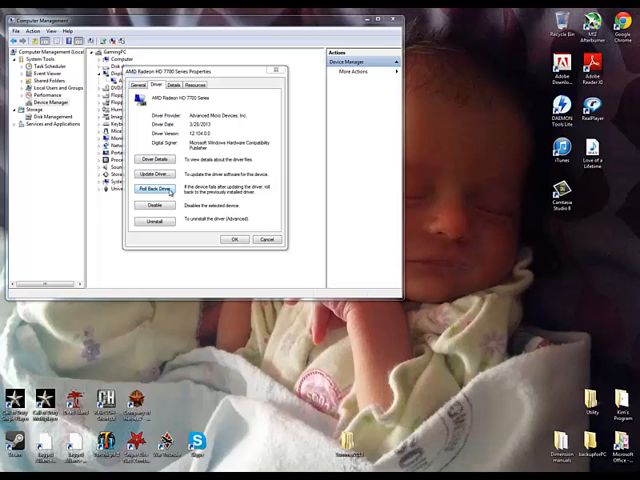
click(156, 188)
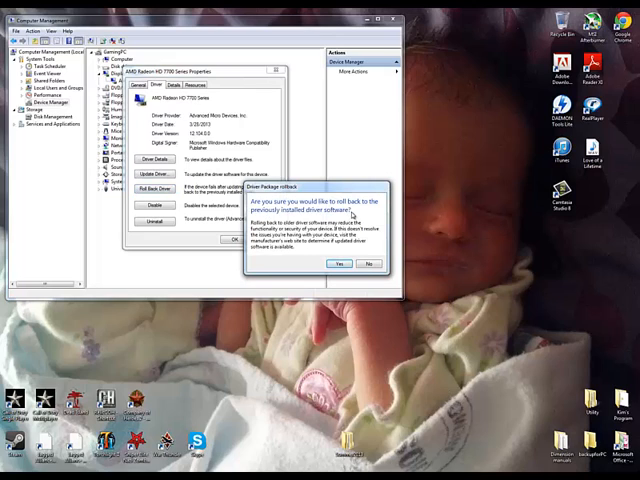